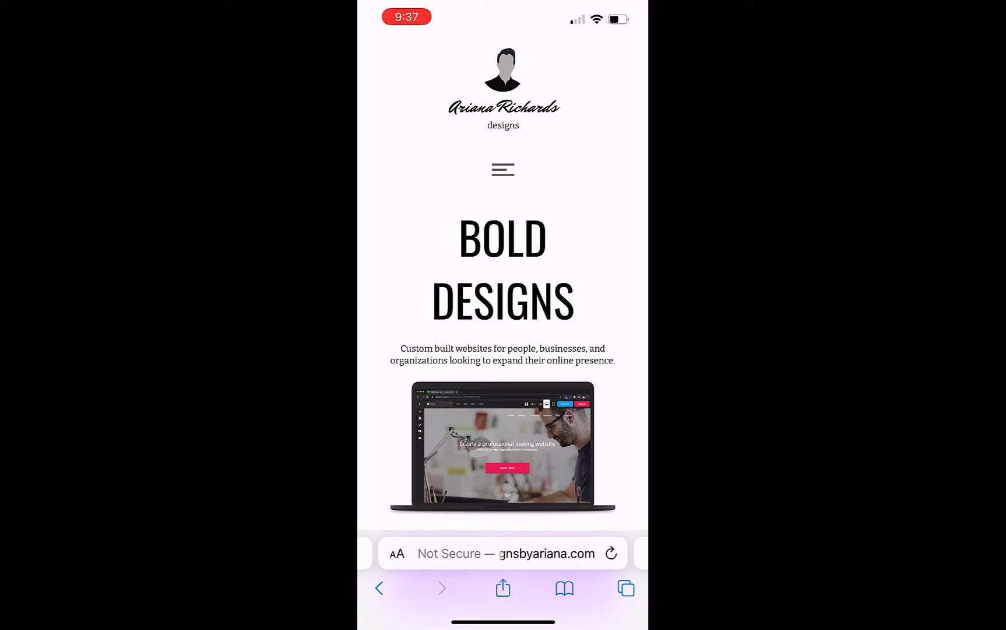
Step: Show the demo text in Messages, then return to the WebStarts dashboard
{"action": "scroll", "scroll_direction": "down", "scroll_amount": 3}
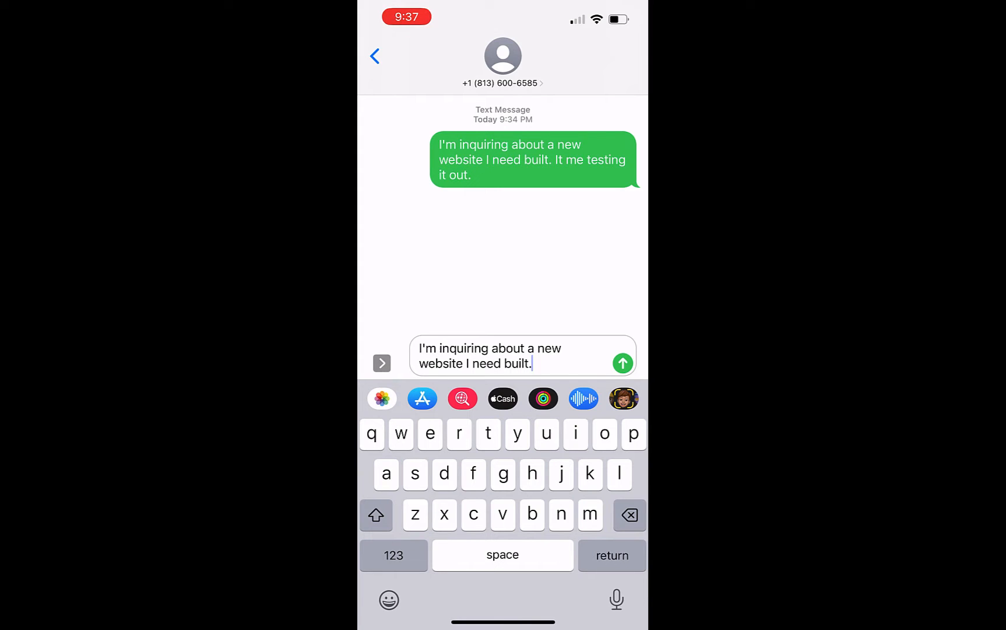
{"action": "left_click", "coordinate": [622, 362]}
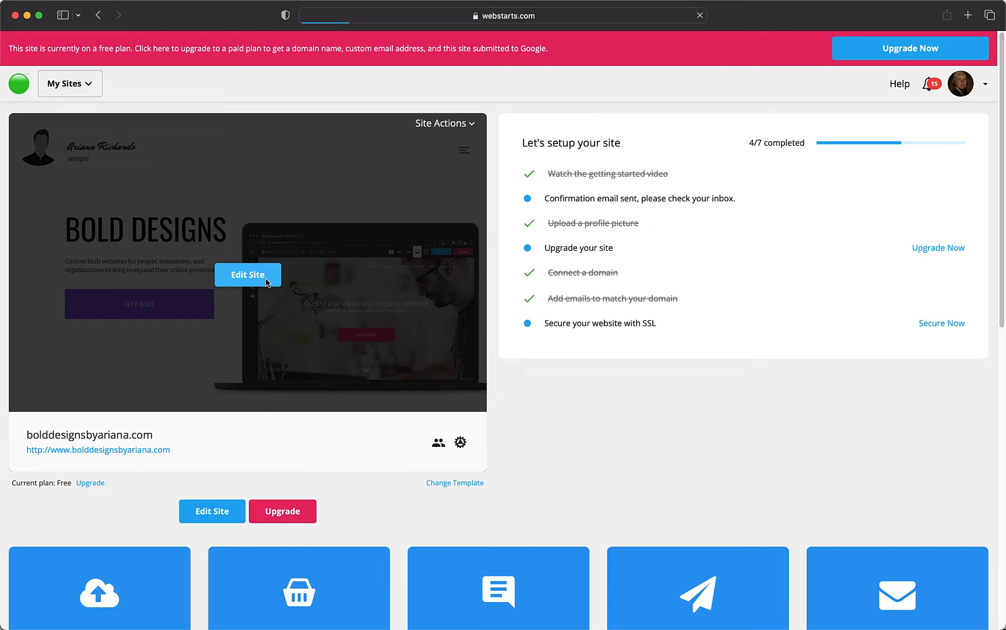
Step: Enter the Home page editor and select the GET A QUOTE button on the canvas
{"action": "left_click", "coordinate": [248, 275]}
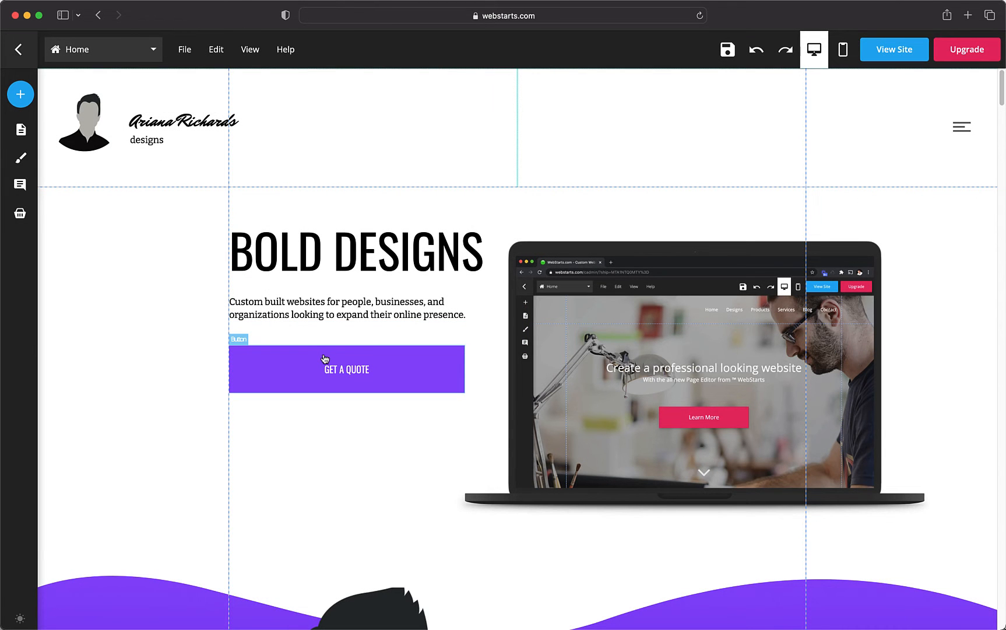
{"action": "left_click", "coordinate": [346, 369]}
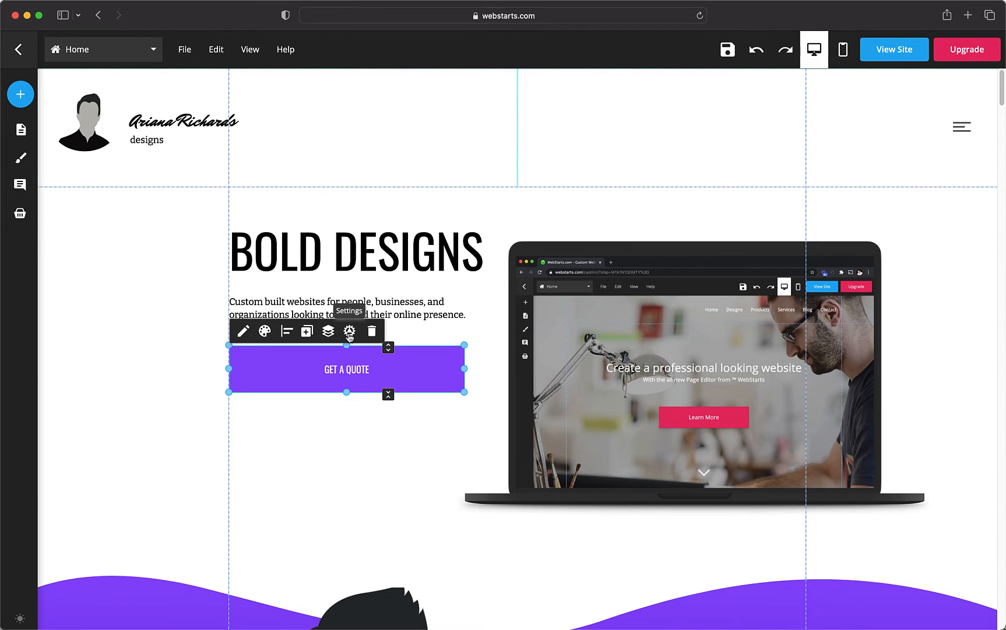
Step: Choose Text Message as the GET A QUOTE button's hyperlink type
{"action": "left_click", "coordinate": [349, 330]}
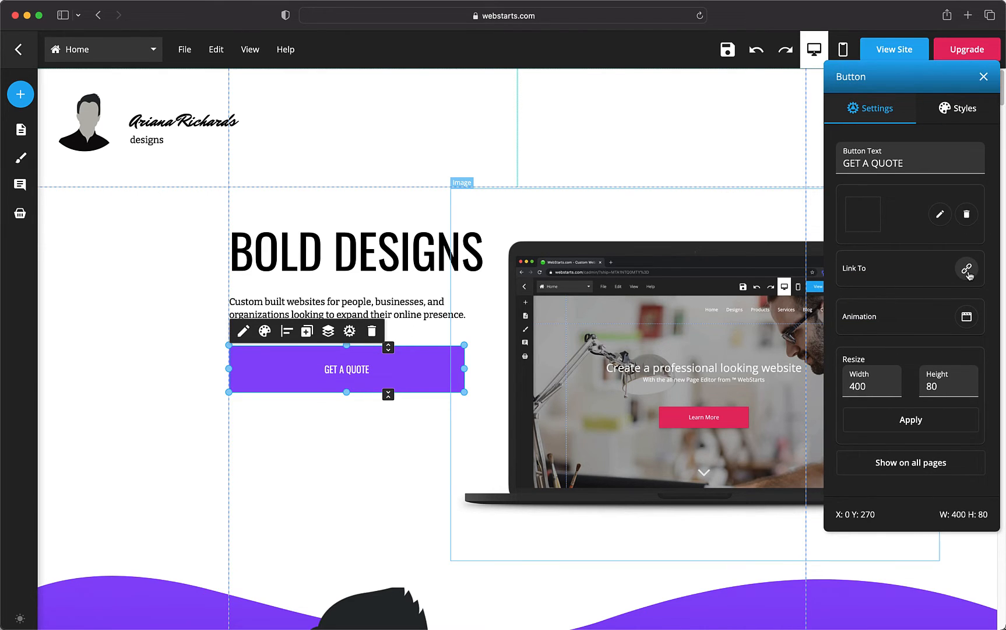
{"action": "left_click", "coordinate": [966, 269]}
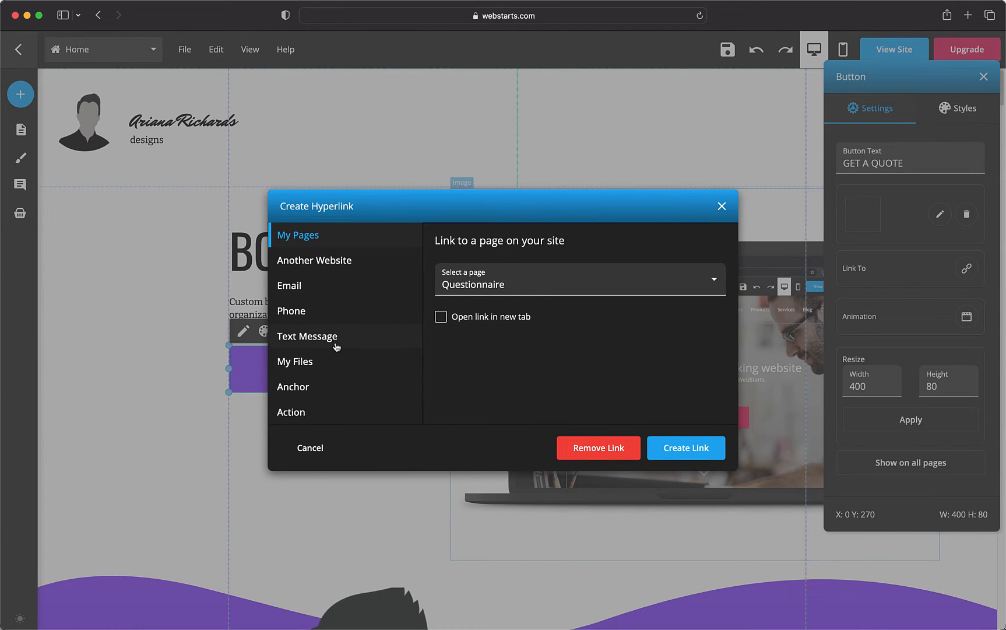
{"action": "left_click", "coordinate": [306, 336]}
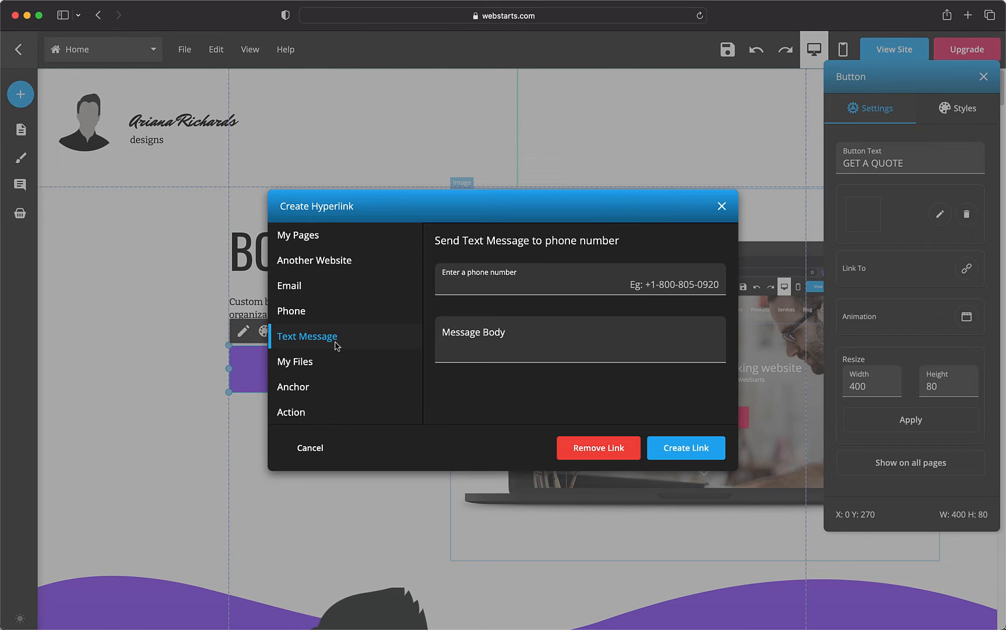
{"action": "left_click", "coordinate": [578, 282]}
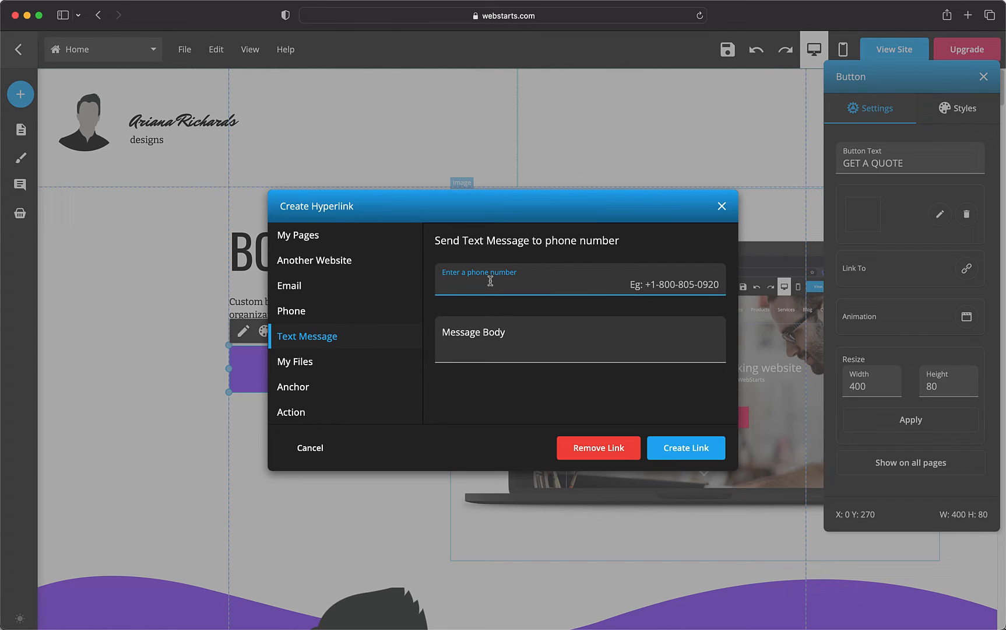
{"action": "type", "text": "18136006"}
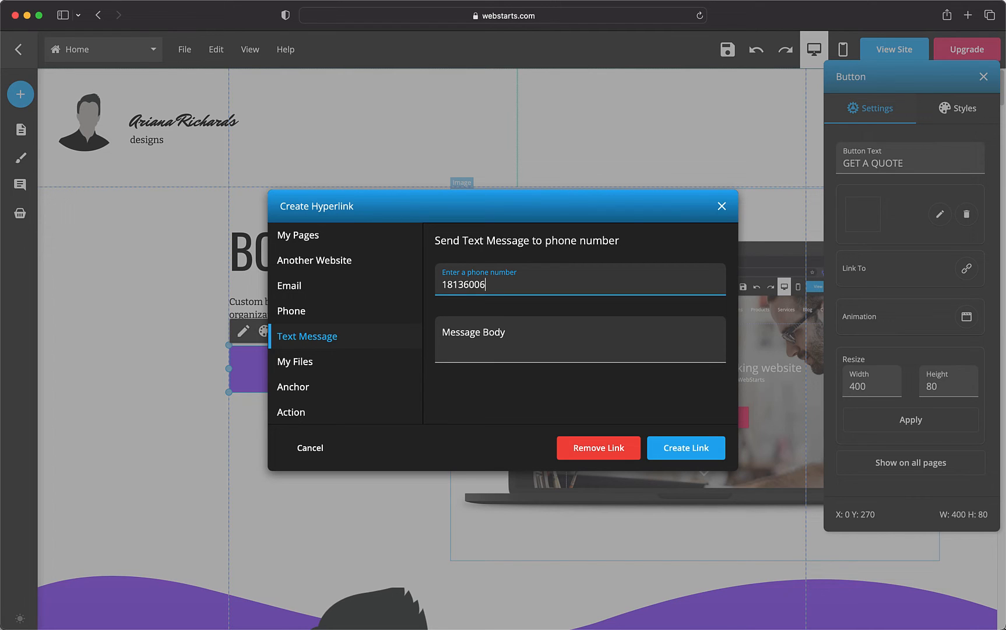
{"action": "type", "text": "585"}
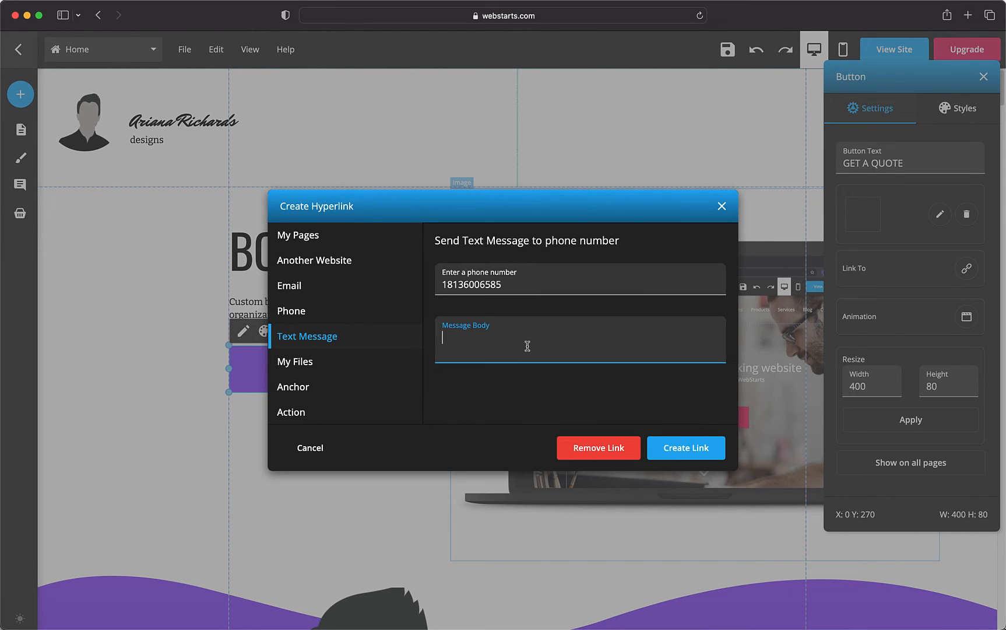
{"action": "type", "text": "I'm inqu"}
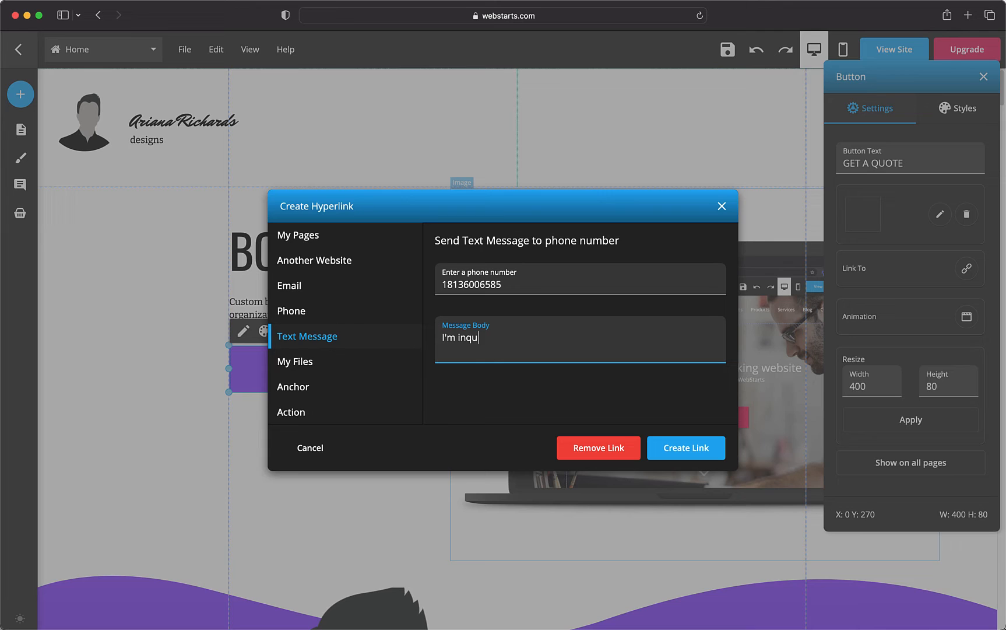
{"action": "type", "text": "iring about a new"}
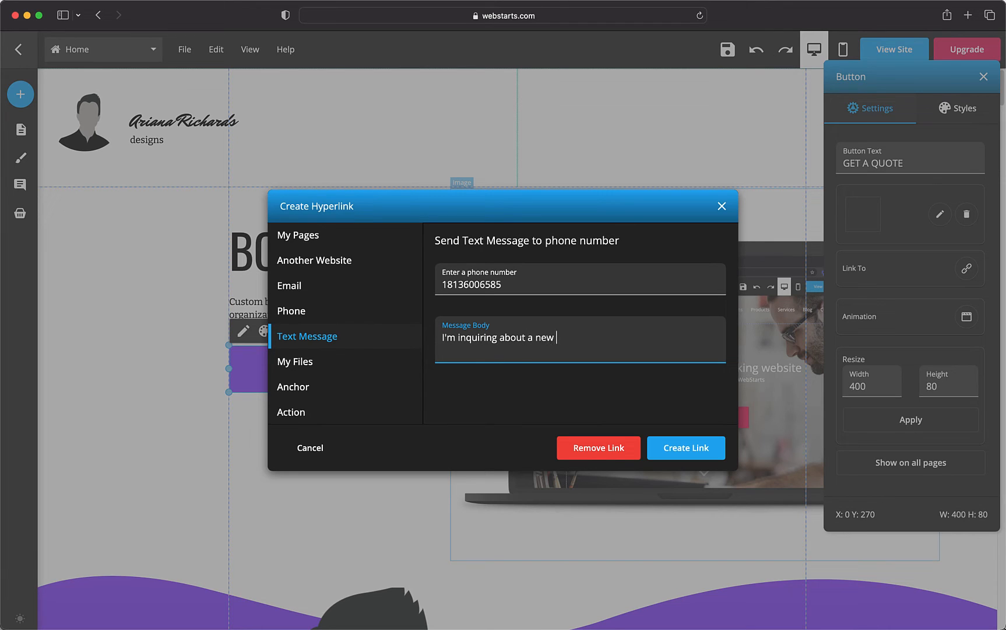
{"action": "type", "text": "website I ne"}
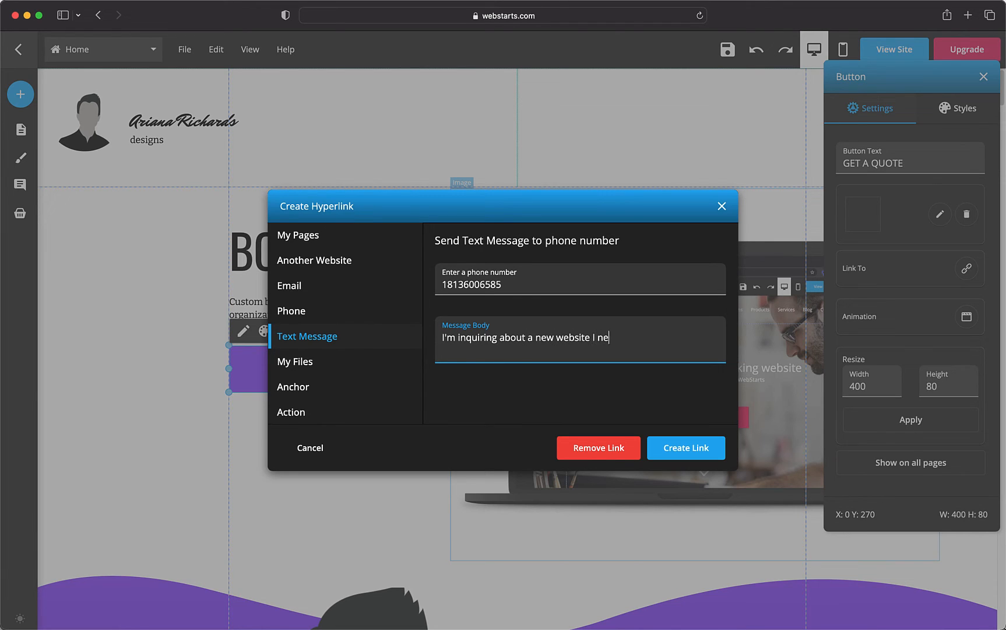
{"action": "type", "text": "ed built."}
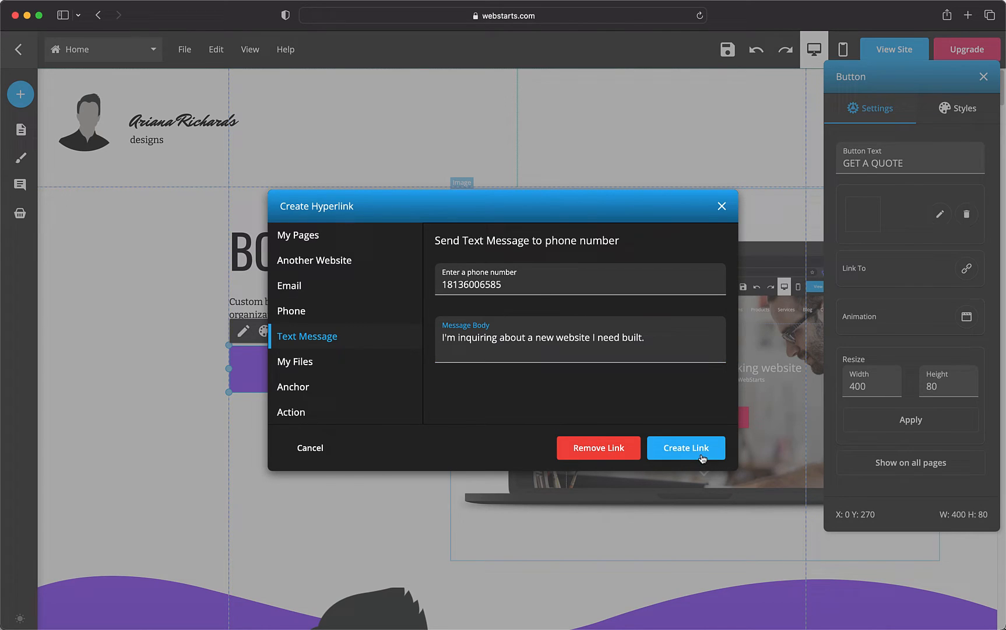
{"action": "left_click", "coordinate": [685, 448]}
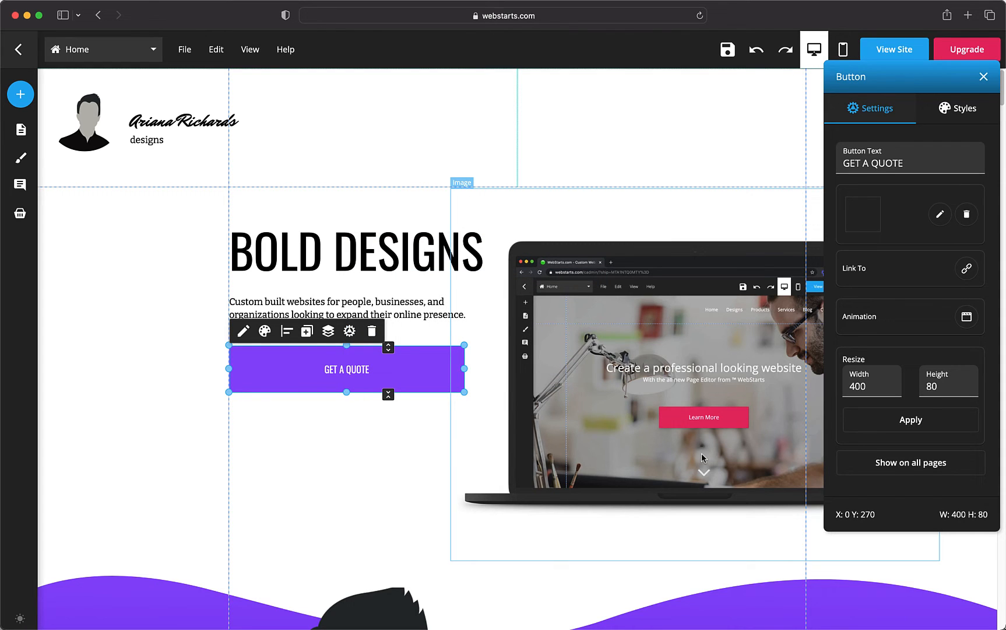
Step: Save the site and view the published bolddesignsbyariana.com homepage
{"action": "left_click", "coordinate": [727, 49]}
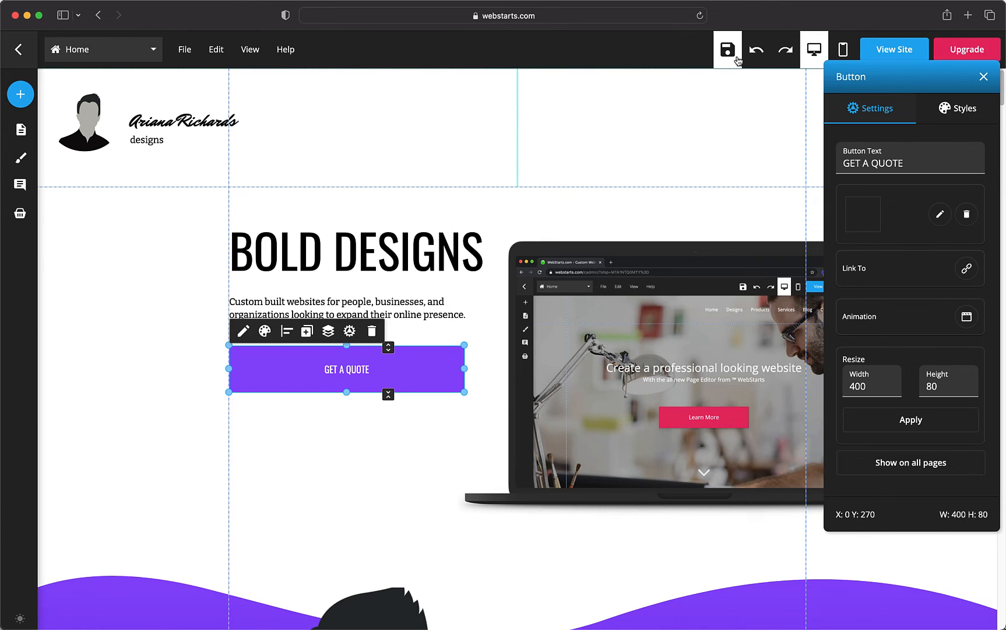
{"action": "left_click", "coordinate": [841, 49]}
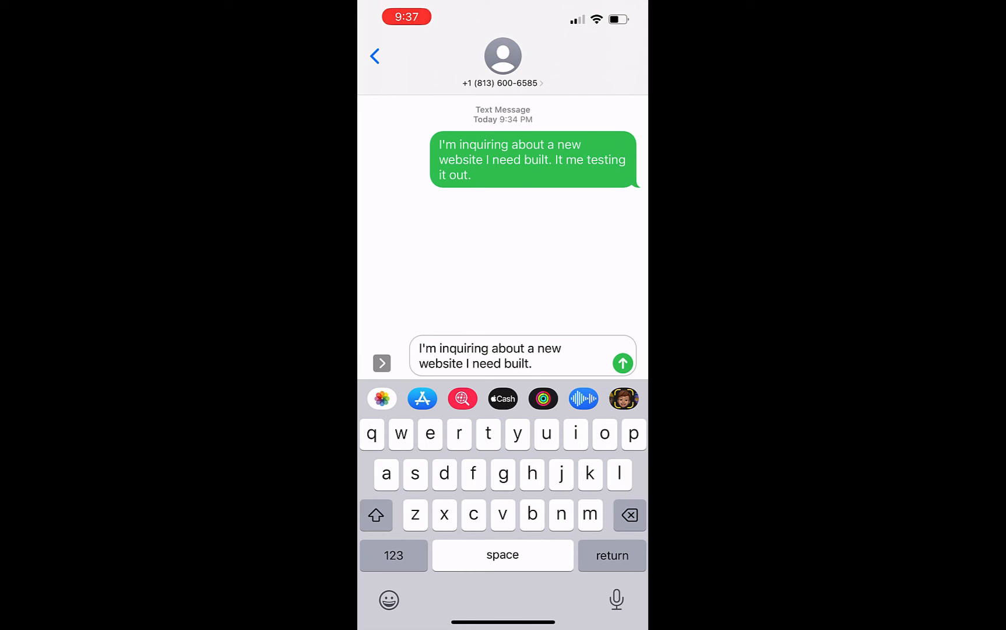
{"action": "left_click", "coordinate": [623, 363]}
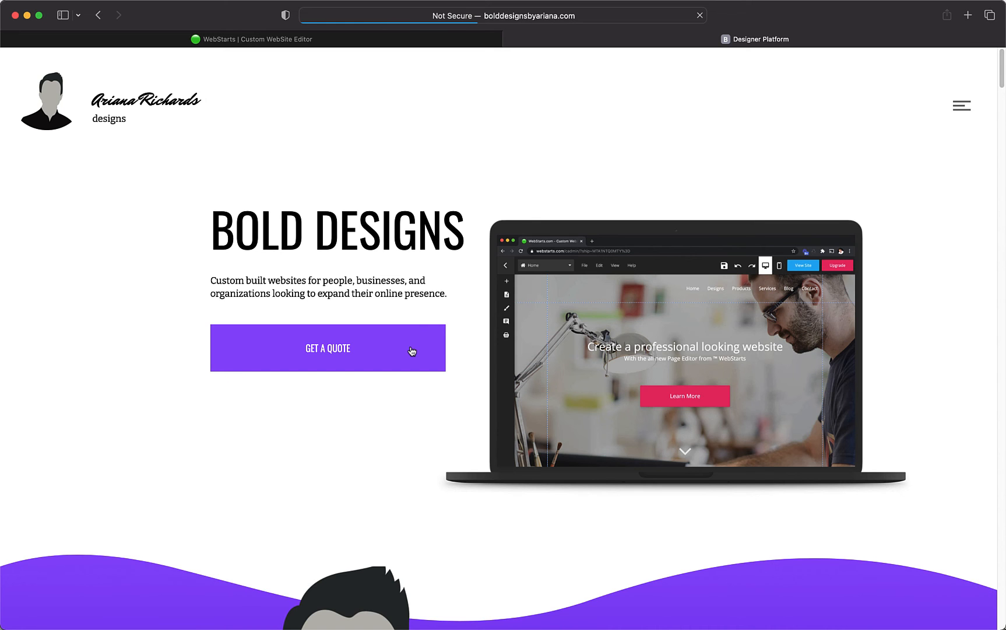
Step: Hit GET A QUOTE on the live site and allow Safari to launch Messages
{"action": "left_click", "coordinate": [327, 347]}
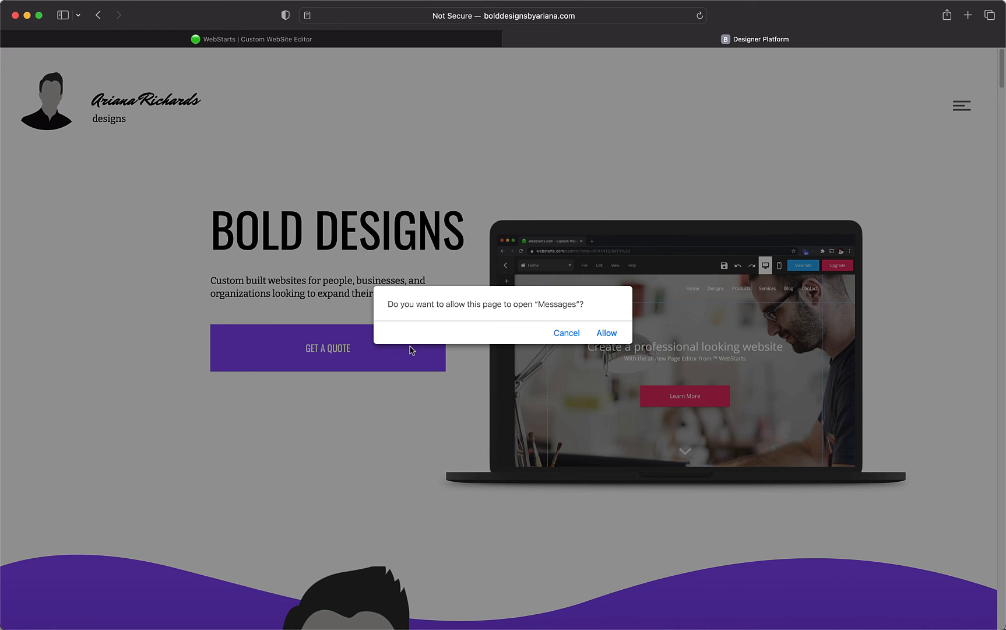
{"action": "mouse_move", "coordinate": [607, 338]}
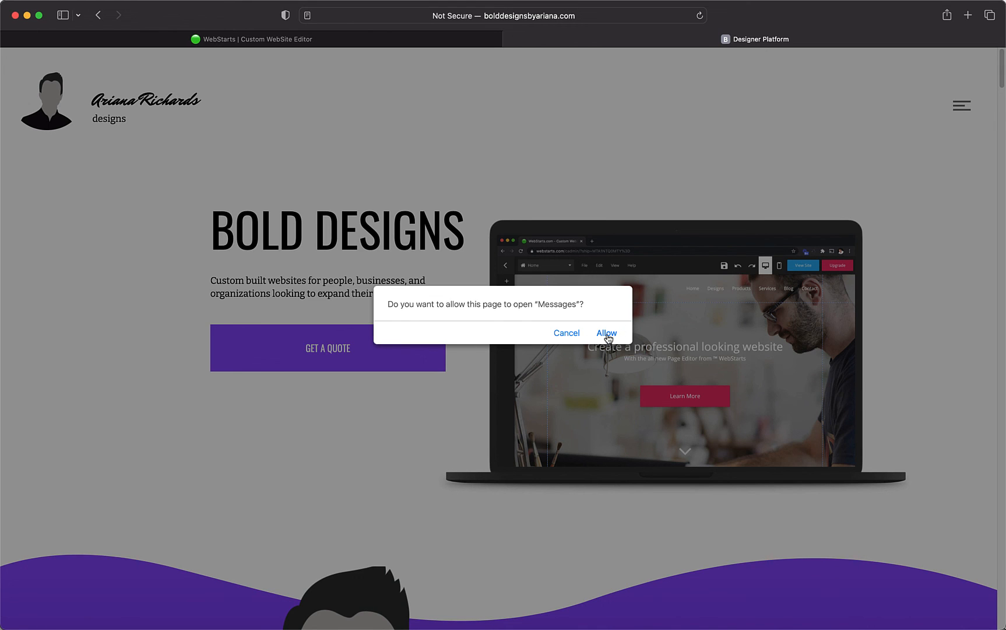
{"action": "left_click", "coordinate": [607, 332]}
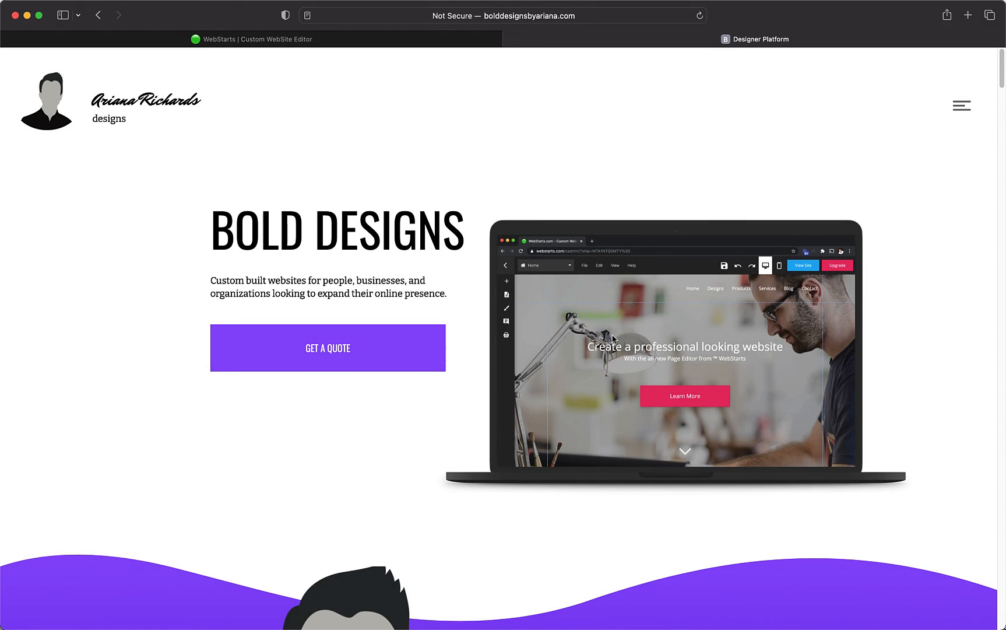